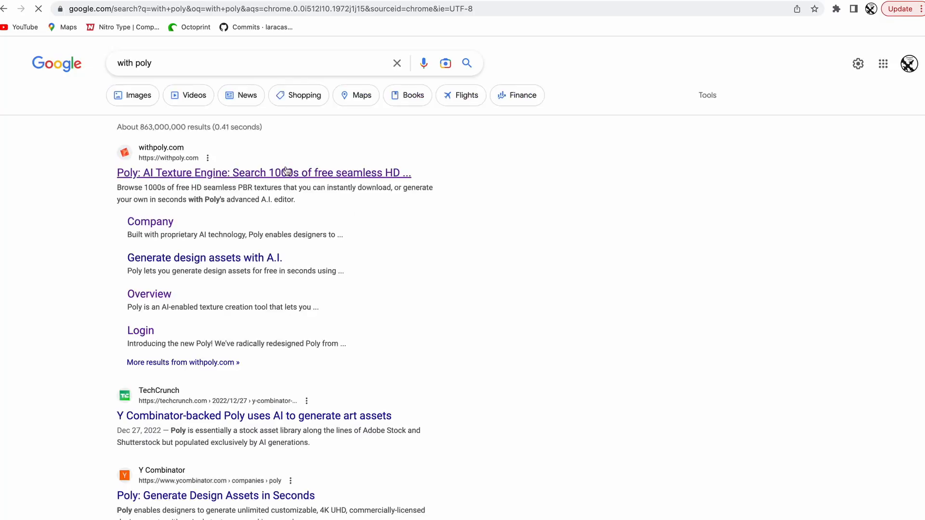
Reach Poly's documentation pages from the Google search result for withpoly.com.
{"action": "left_click", "coordinate": [263, 173]}
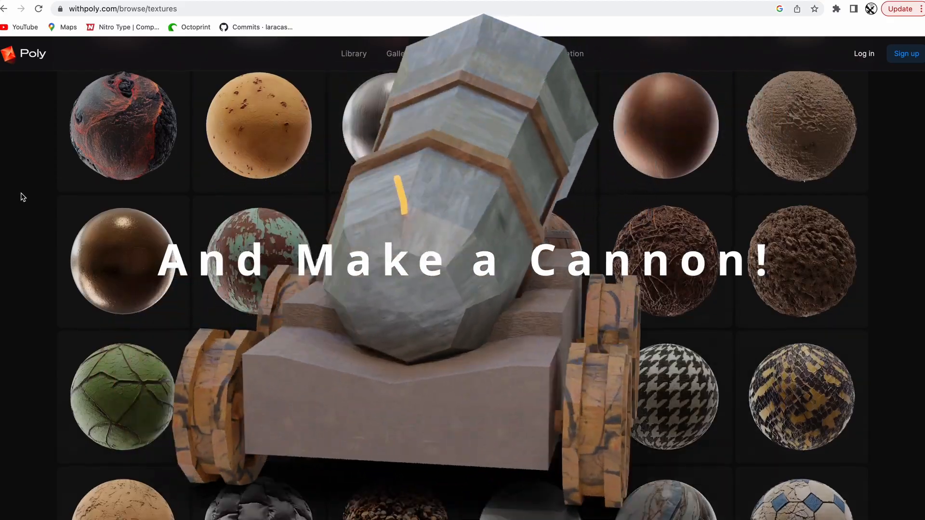
{"action": "scroll", "scroll_direction": "down", "scroll_amount": 3}
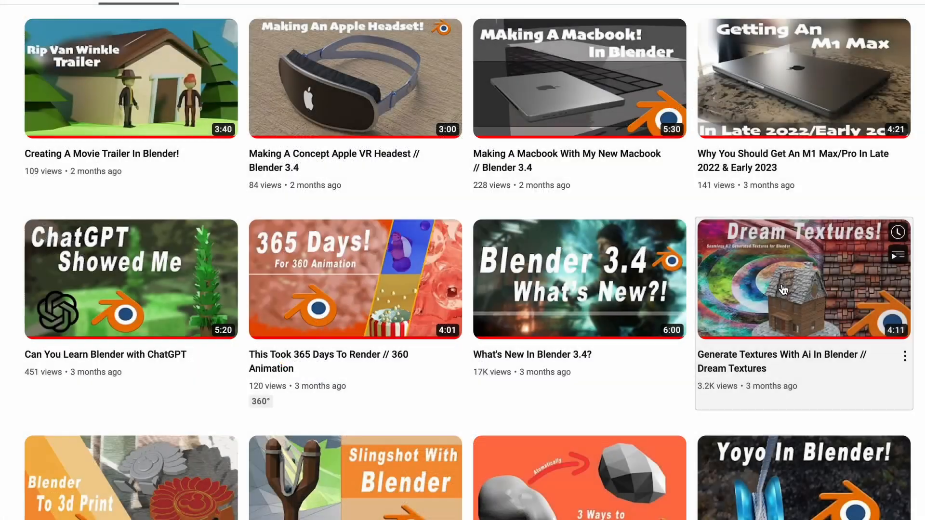
{"action": "left_click", "coordinate": [803, 278]}
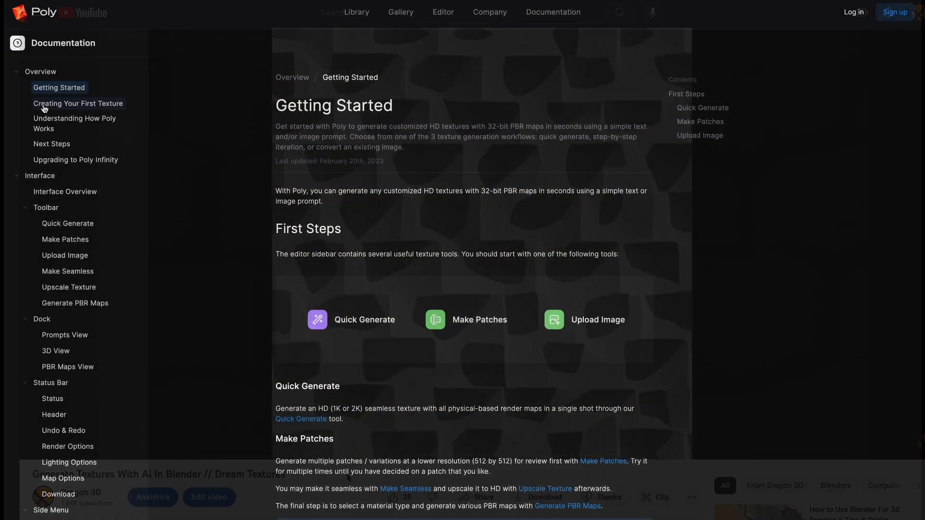
{"action": "scroll", "scroll_direction": "down", "scroll_amount": 3}
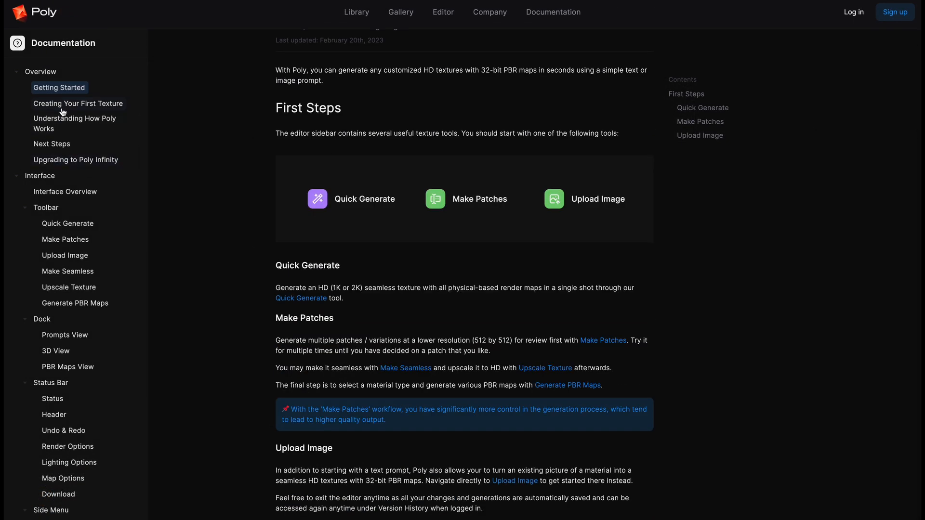
Read the Creating Your First Texture guide down to Step 4, the PBR maps step.
{"action": "left_click", "coordinate": [77, 103]}
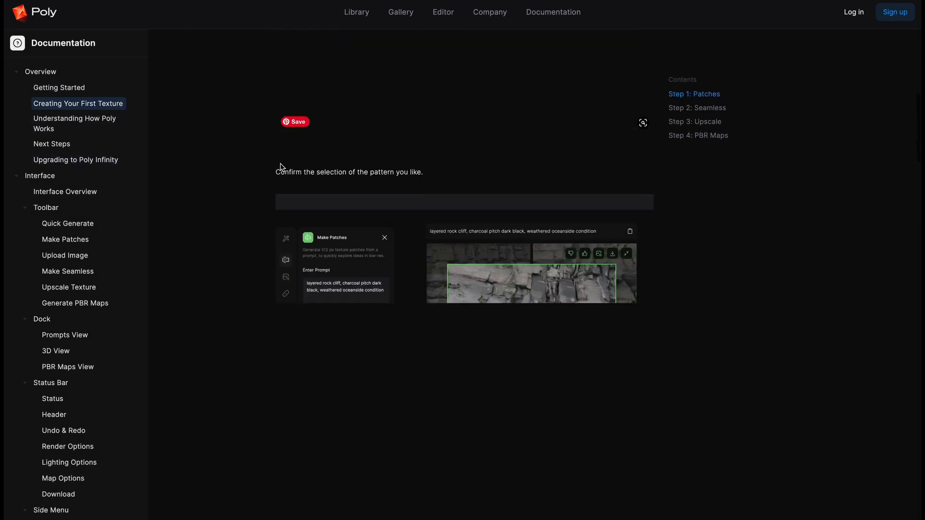
{"action": "scroll", "scroll_direction": "down", "scroll_amount": 3}
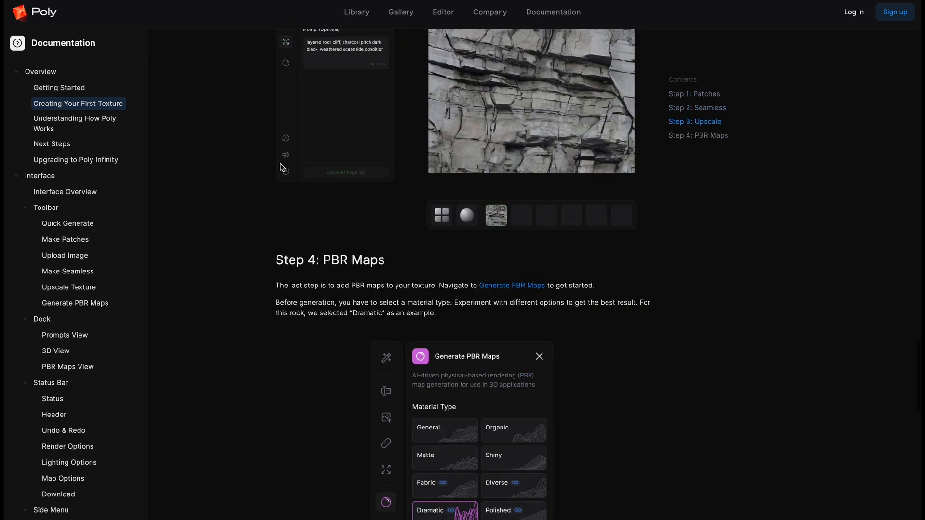
{"action": "scroll", "scroll_direction": "down", "scroll_amount": 3}
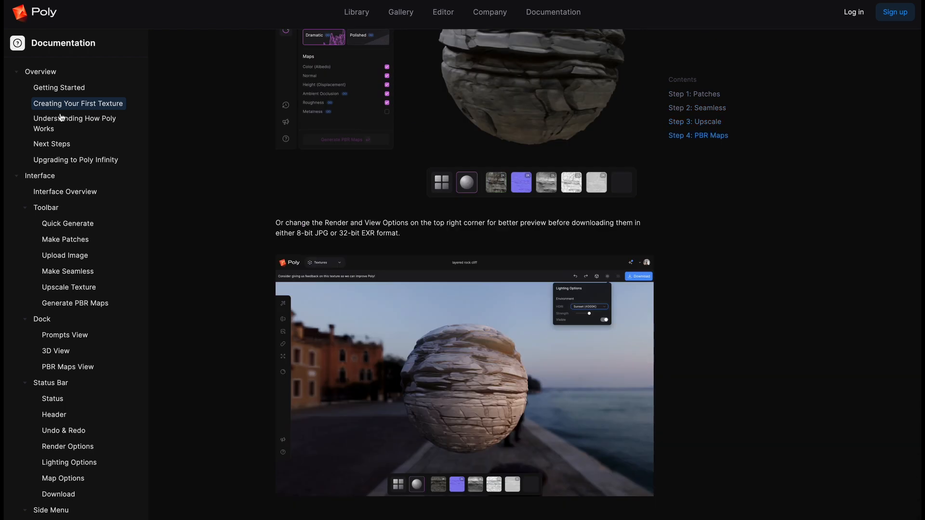
{"action": "left_click", "coordinate": [76, 123]}
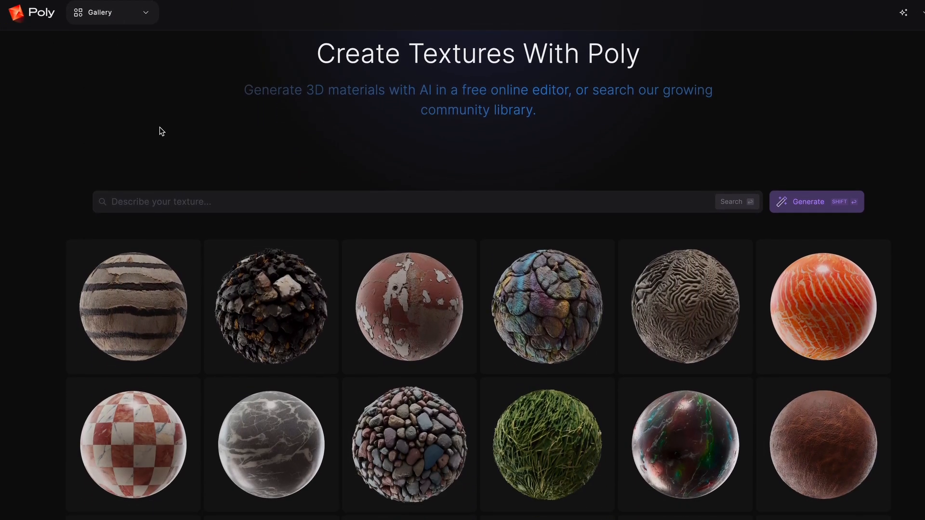
Browse down the gallery grid and bring up the carbon fiber sphere's detail view.
{"action": "scroll", "scroll_direction": "down", "scroll_amount": 3}
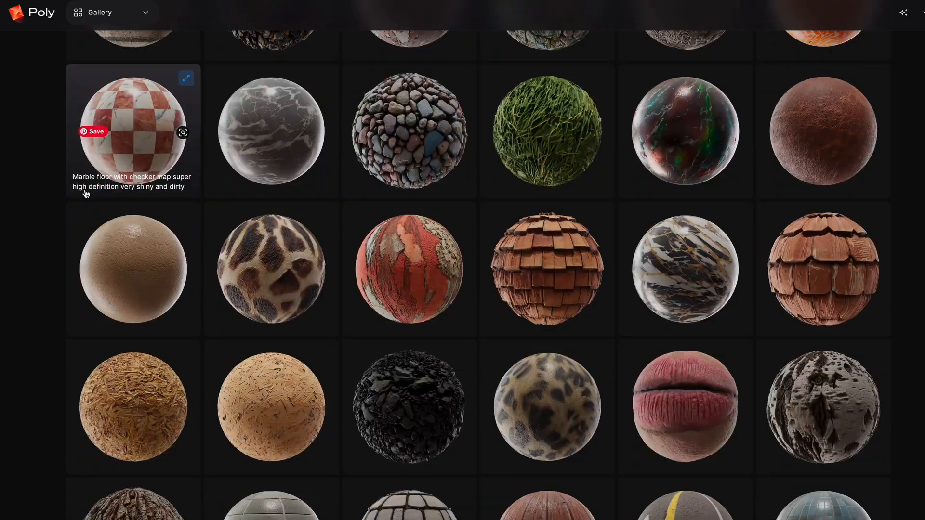
{"action": "scroll", "scroll_direction": "down", "scroll_amount": 3}
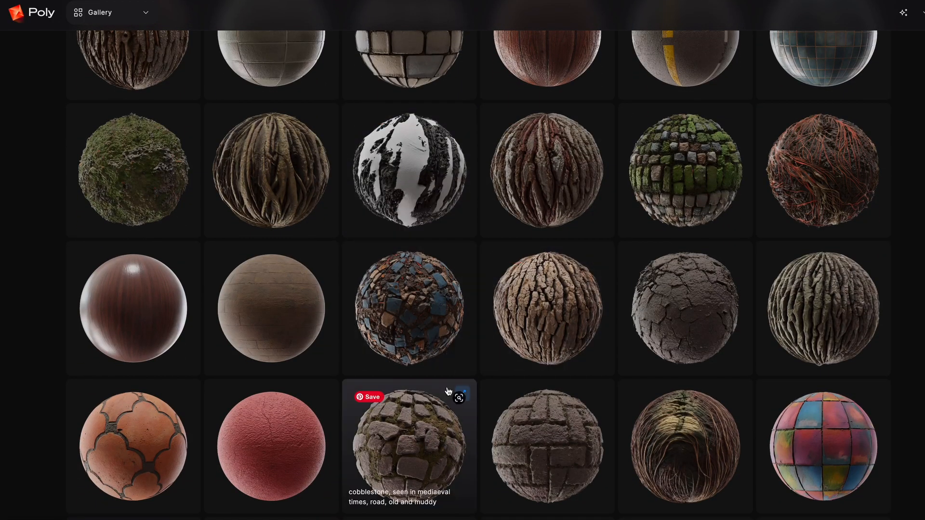
{"action": "scroll", "scroll_direction": "down", "scroll_amount": 3}
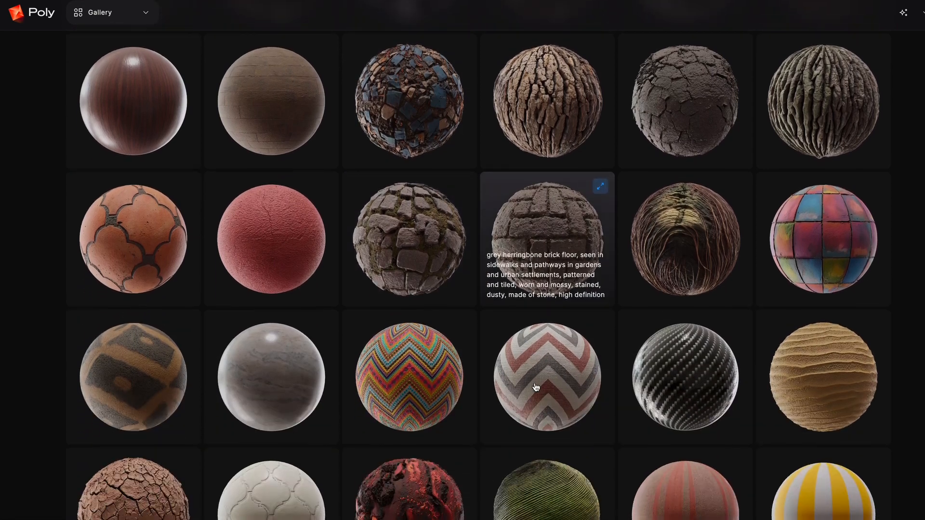
{"action": "left_click", "coordinate": [684, 377]}
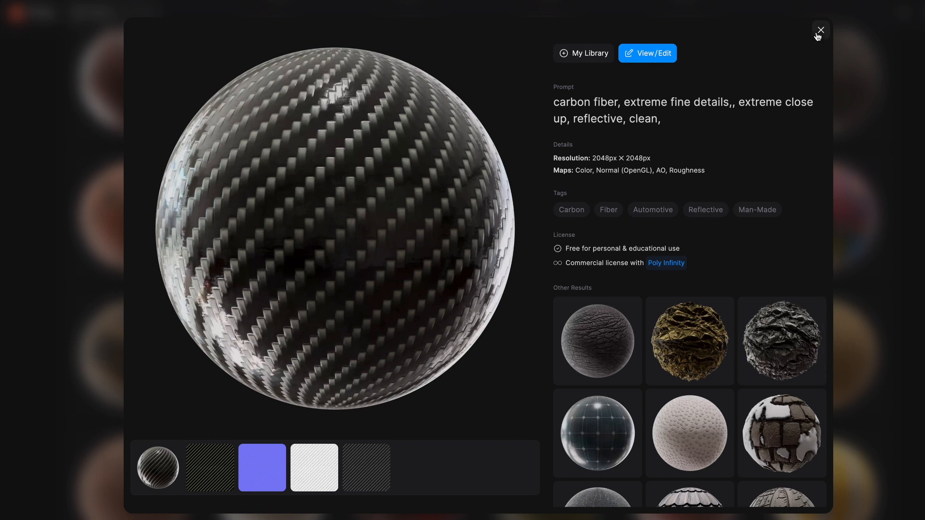
Leave the carbon fiber details and move into the documentation's Next Steps section.
{"action": "left_click", "coordinate": [819, 30]}
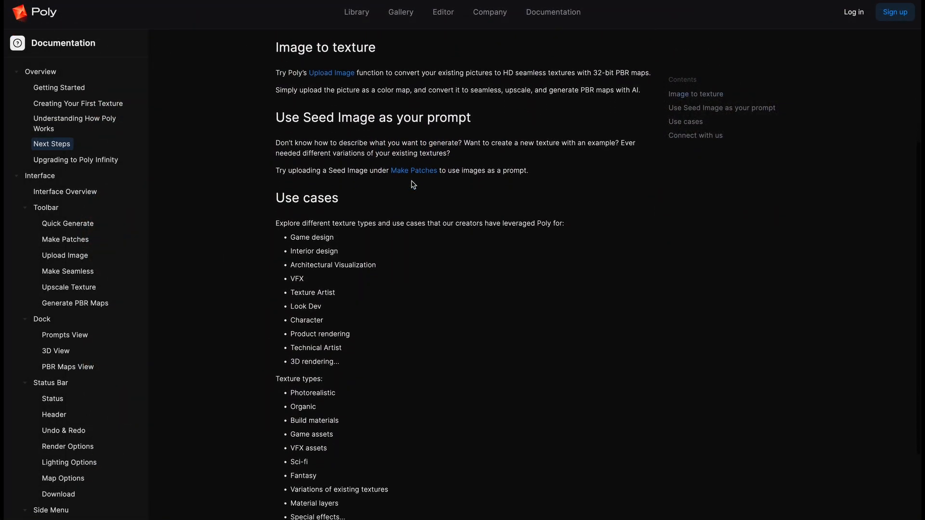
{"action": "scroll", "scroll_direction": "down", "scroll_amount": 3}
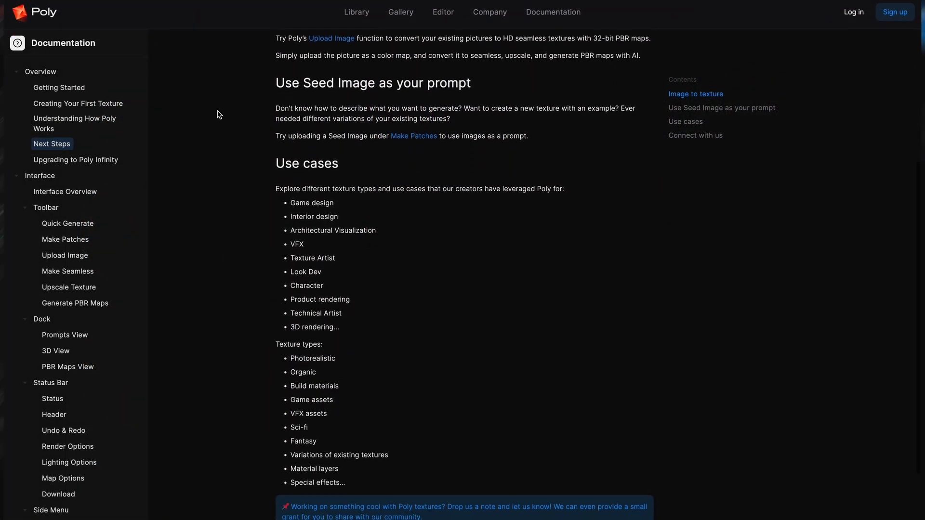
{"action": "scroll", "scroll_direction": "down", "scroll_amount": 3}
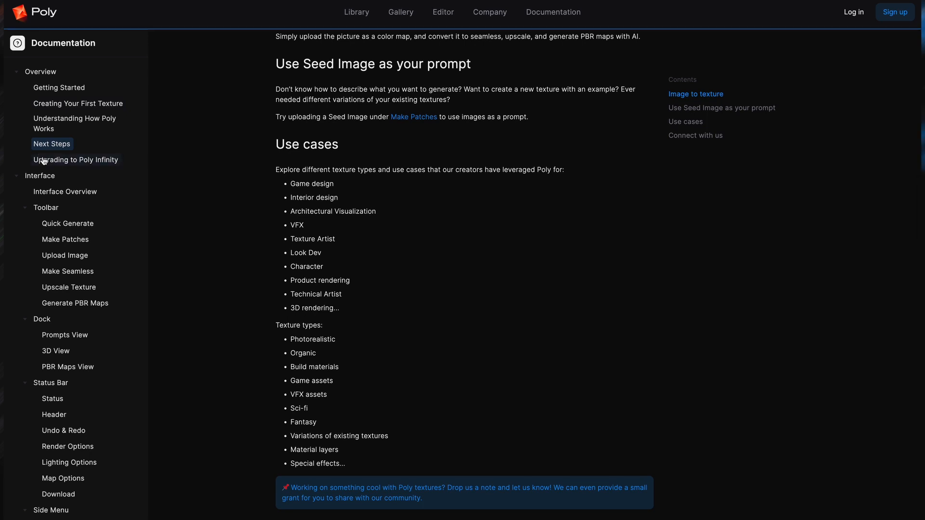
Read the Upgrading to Poly Infinity free-versus-paid comparison, then the interface overview page.
{"action": "left_click", "coordinate": [76, 159]}
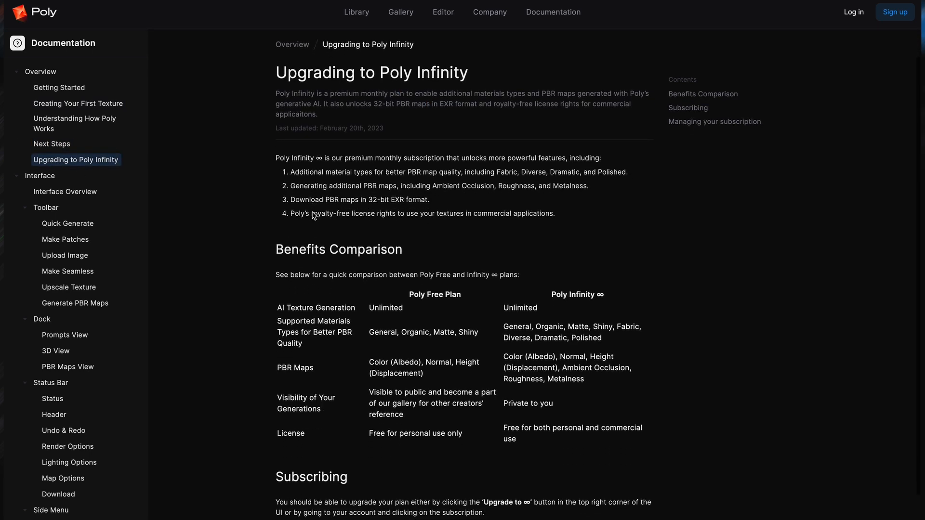
{"action": "scroll", "scroll_direction": "down", "scroll_amount": 3}
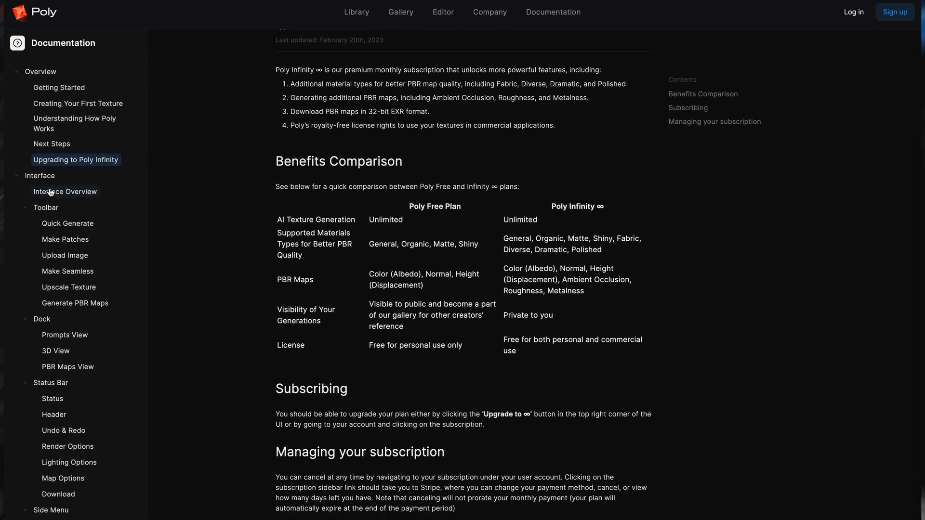
{"action": "left_click", "coordinate": [64, 191]}
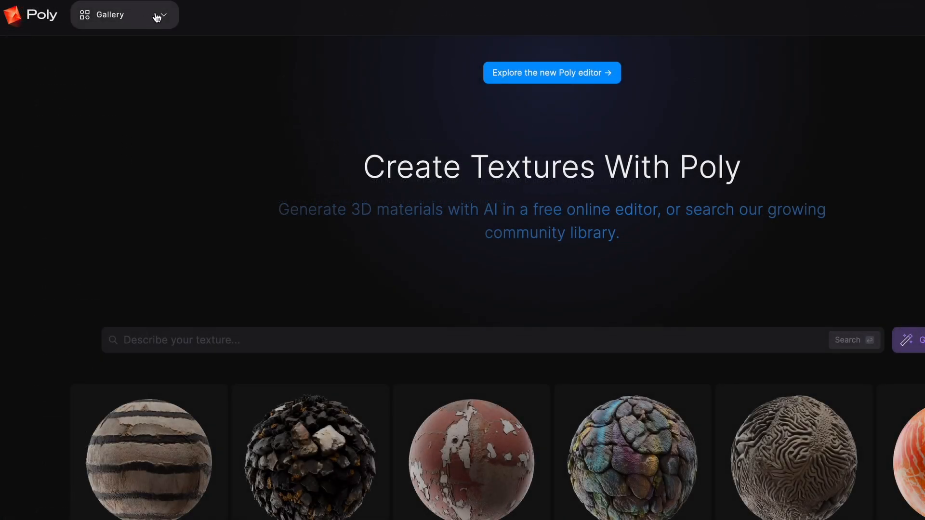
Start a blank untitled texture in the Textures editor with the Quick Generate tool active.
{"action": "left_click", "coordinate": [551, 72]}
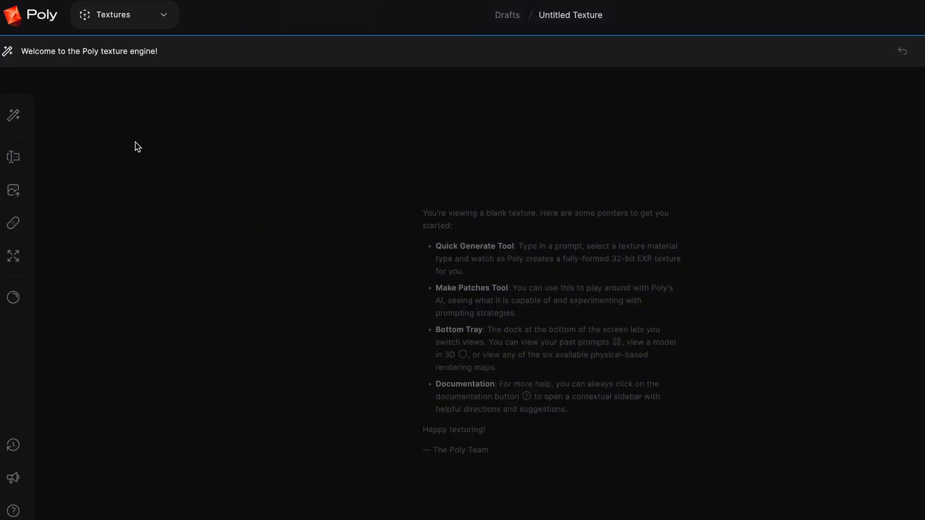
{"action": "left_click", "coordinate": [12, 114]}
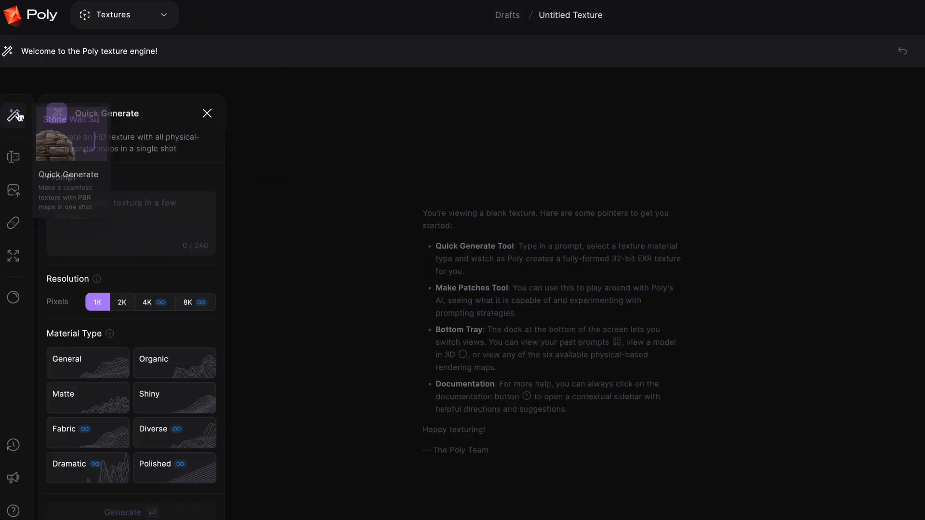
{"action": "mouse_move", "coordinate": [9, 159]}
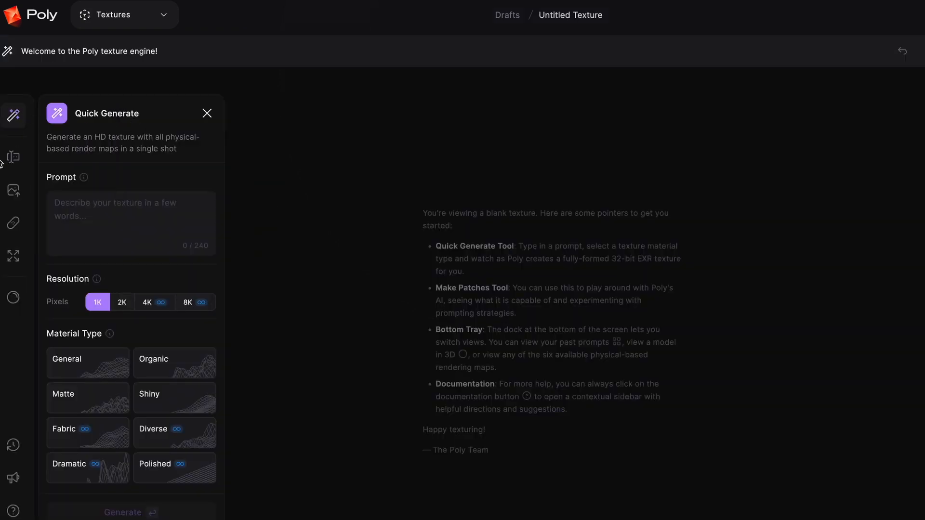
Generate patches from a copper prompt, 'realistic, orange-yellow tint'.
{"action": "type", "text": "not here unless you"}
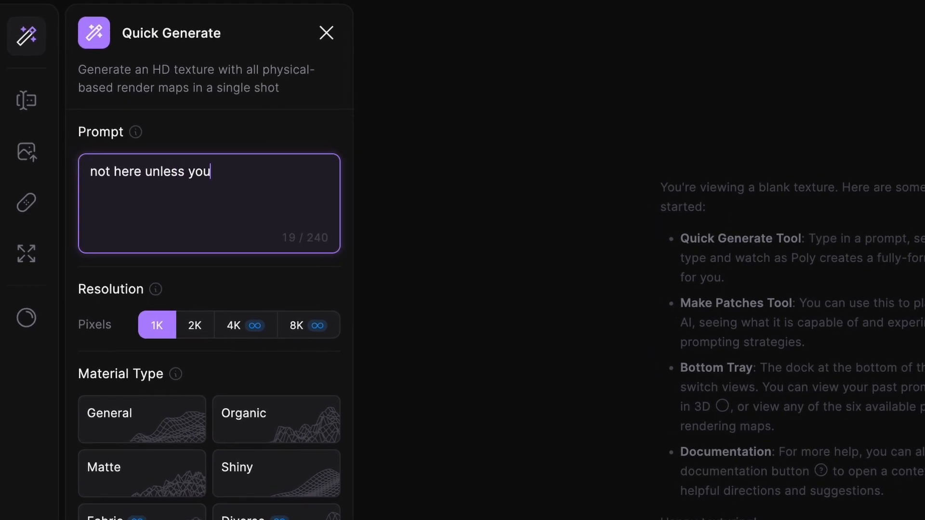
{"action": "left_click", "coordinate": [47, 156]}
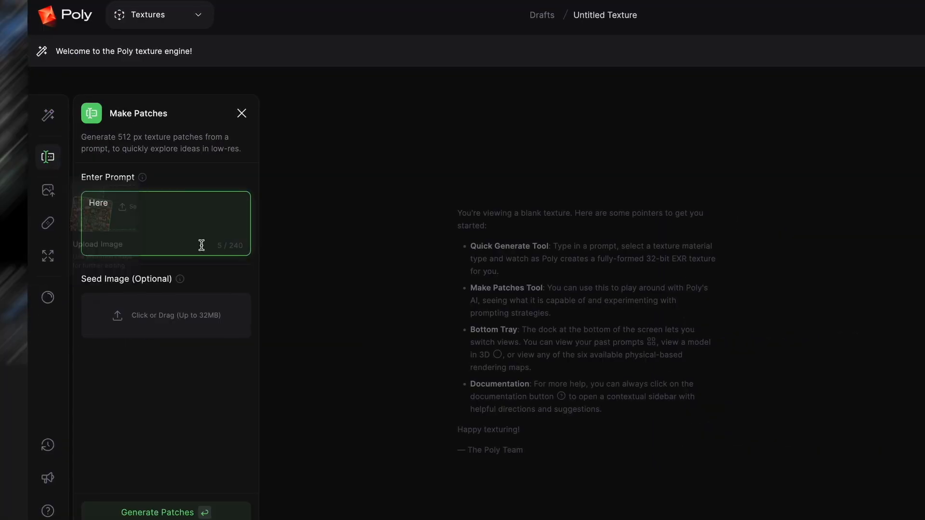
{"action": "type", "text": "copper, fine detail,"}
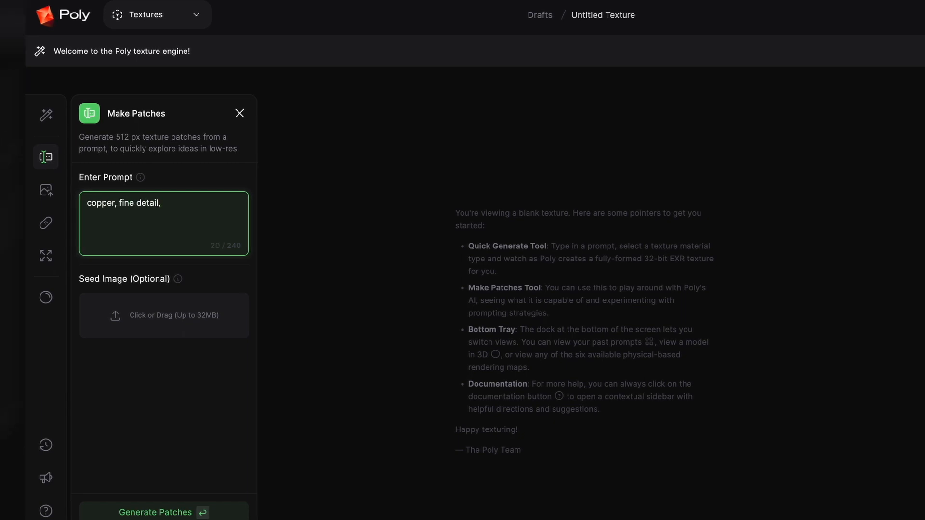
{"action": "type", "text": "realistic, orange-"}
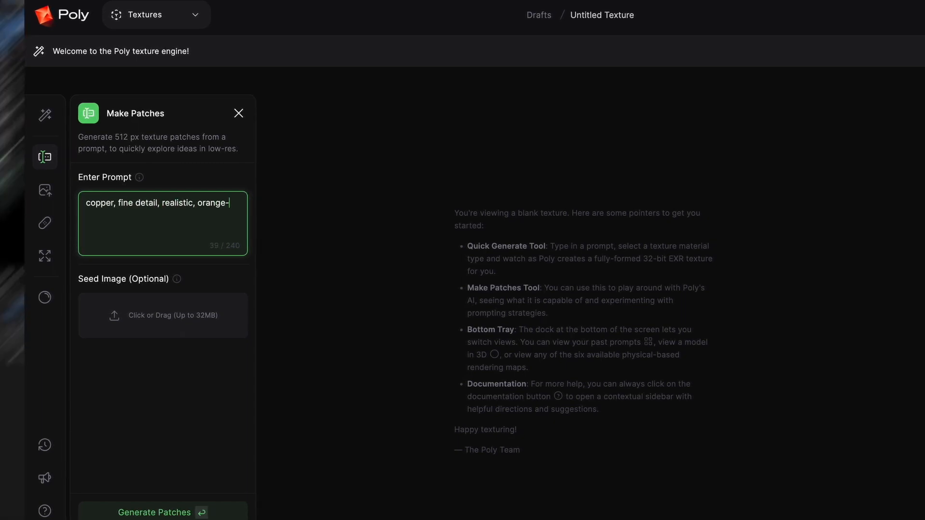
{"action": "type", "text": "yellow tint"}
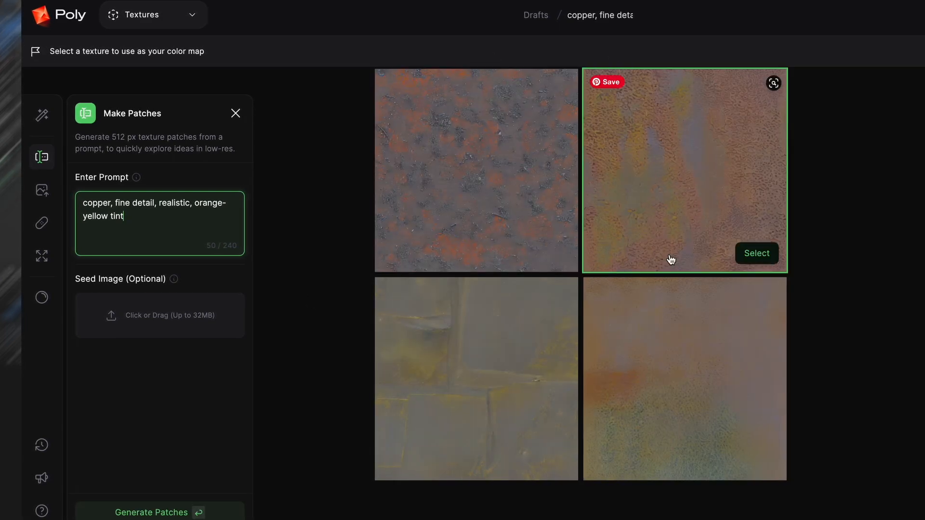
{"action": "left_click", "coordinate": [151, 512]}
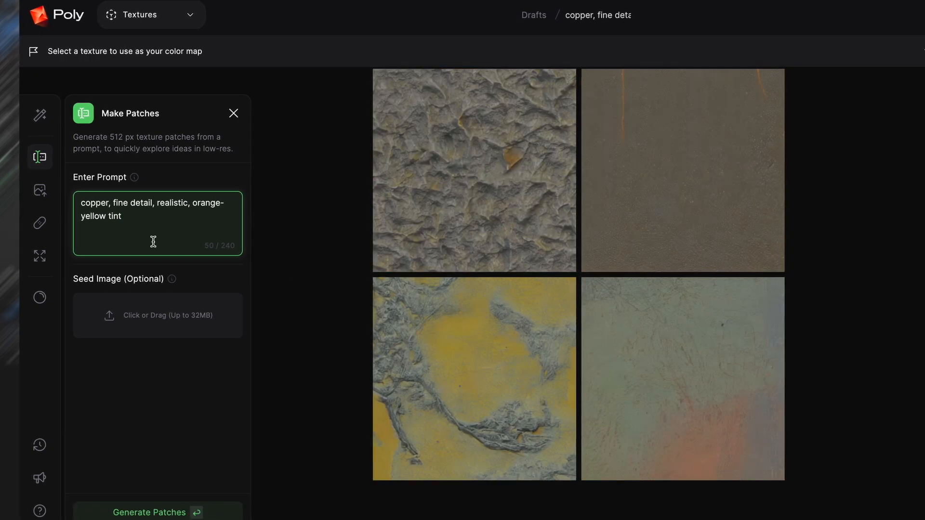
Regenerate with 'shiny metal copper, shiny mineral' and select the bright orange copper patch as colour map.
{"action": "type", "text": "shiny metal copper,"}
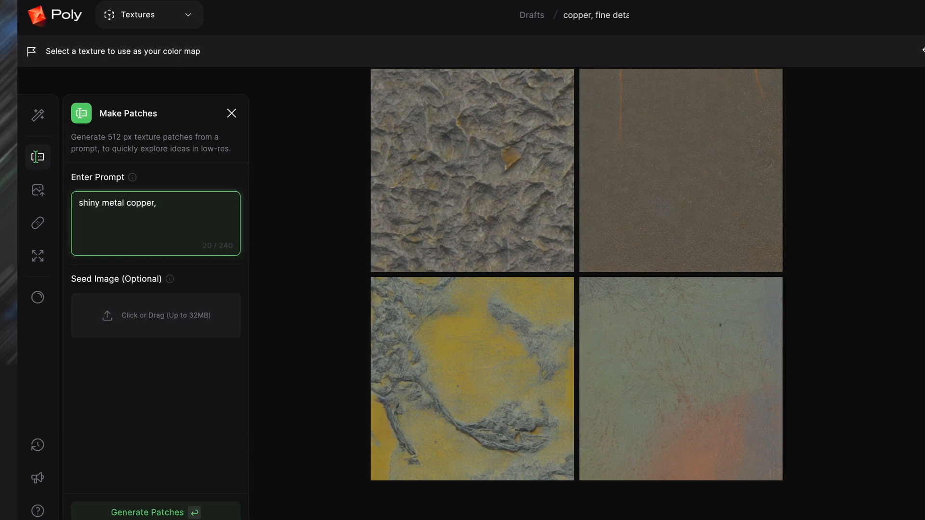
{"action": "type", "text": "shiny mineral"}
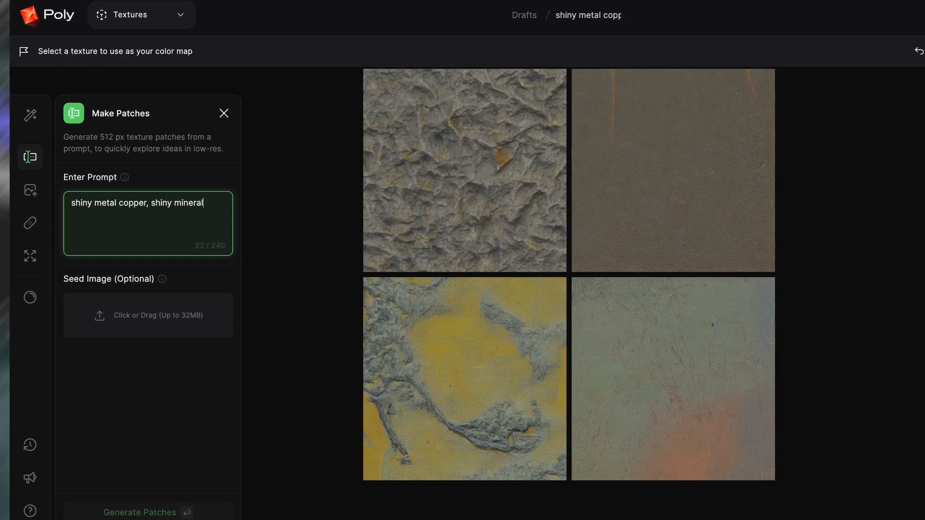
{"action": "left_click", "coordinate": [139, 512]}
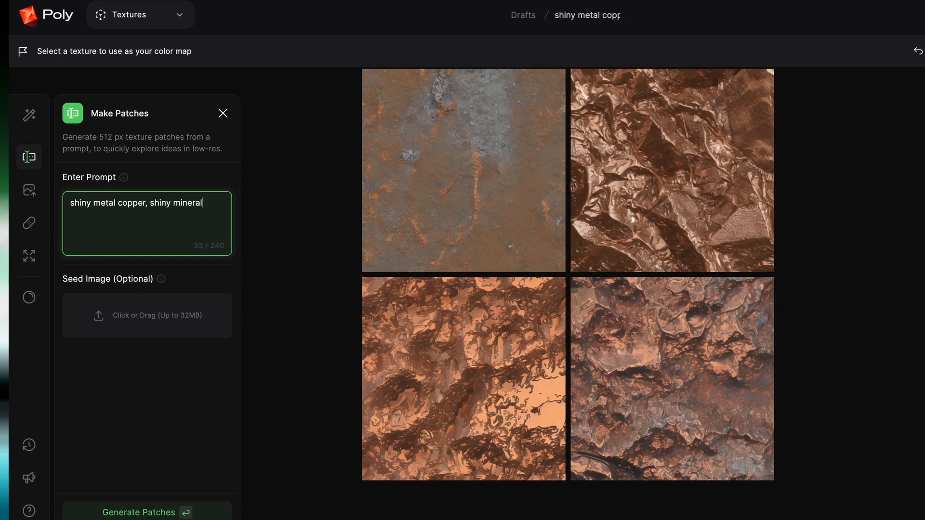
{"action": "mouse_move", "coordinate": [532, 425]}
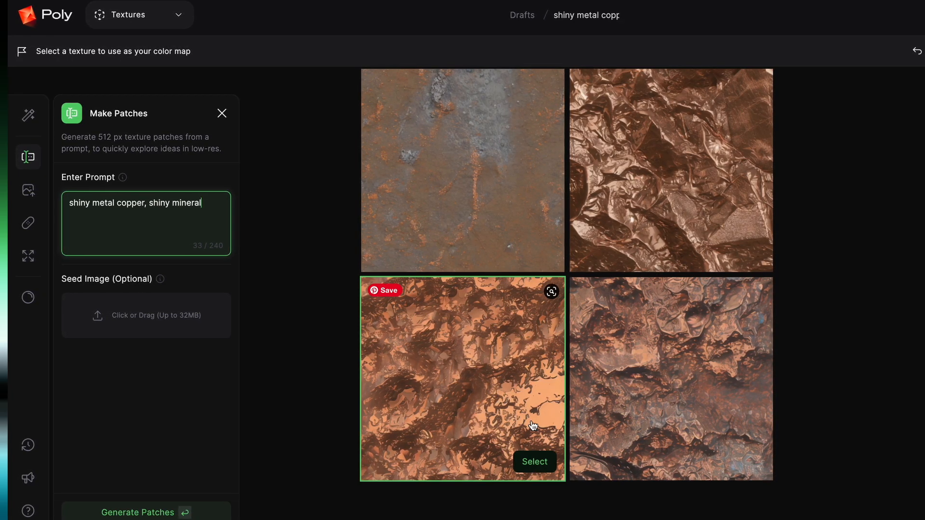
{"action": "left_click", "coordinate": [534, 462]}
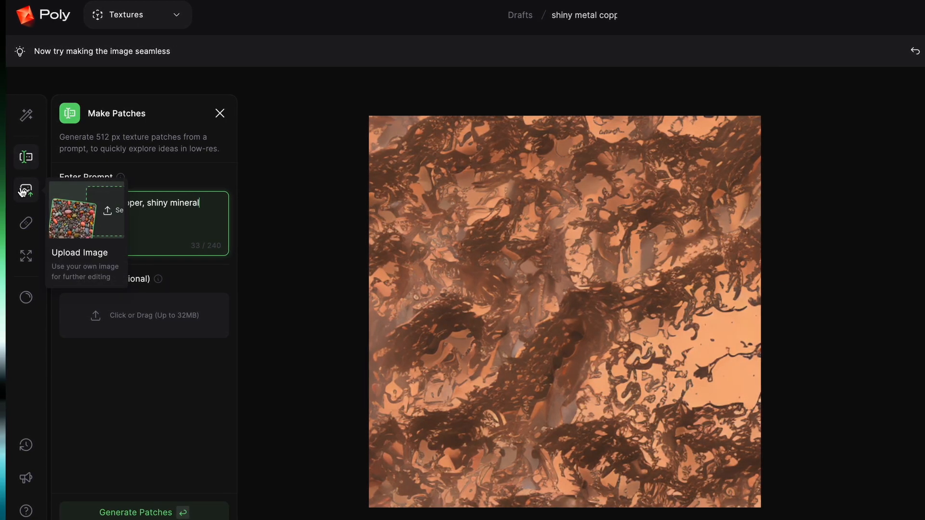
{"action": "left_click", "coordinate": [26, 190]}
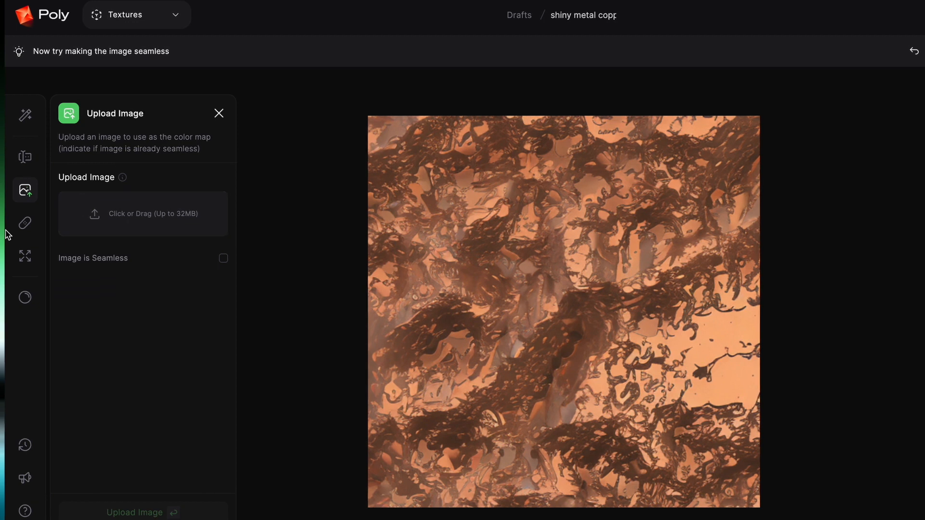
Run Make Seamless on the copper colour map with the patch scale at 80%.
{"action": "left_click", "coordinate": [25, 223]}
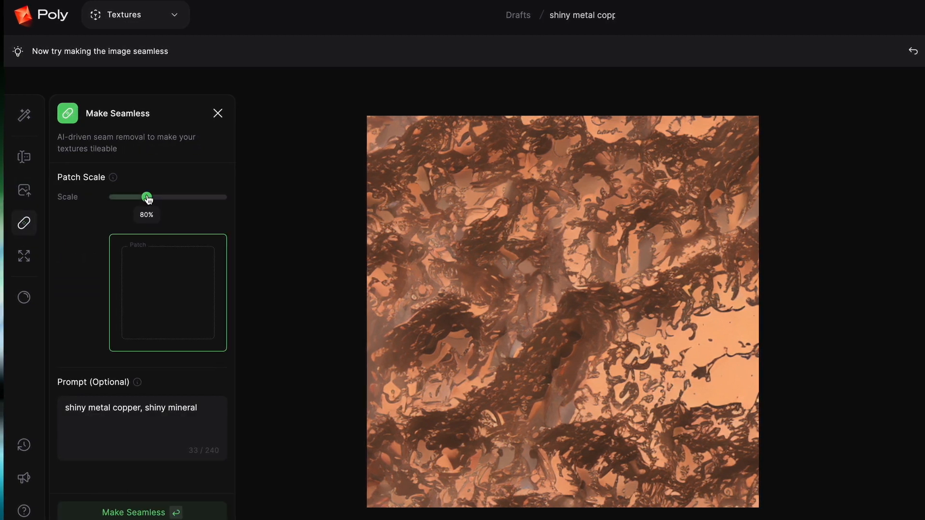
{"action": "left_click_drag", "start_coordinate": [147, 196], "coordinate": [201, 197]}
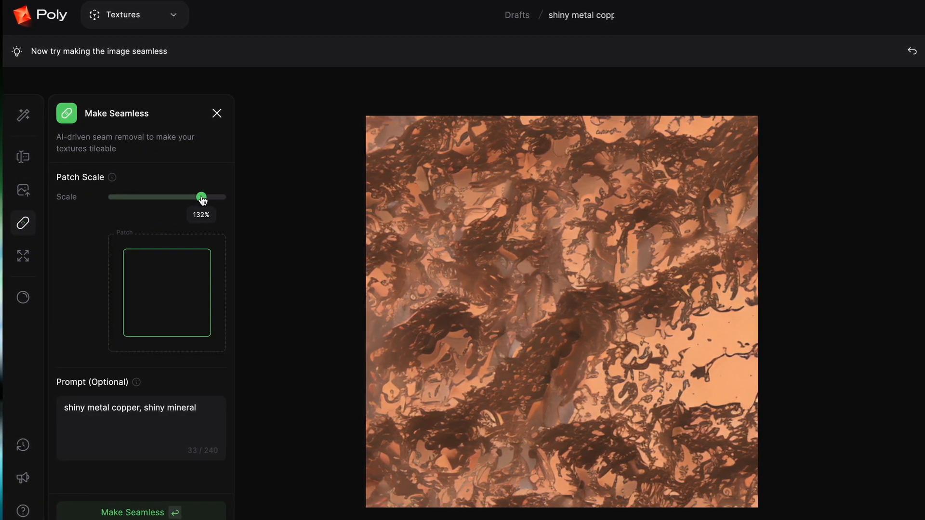
{"action": "left_click_drag", "start_coordinate": [201, 197], "coordinate": [144, 196]}
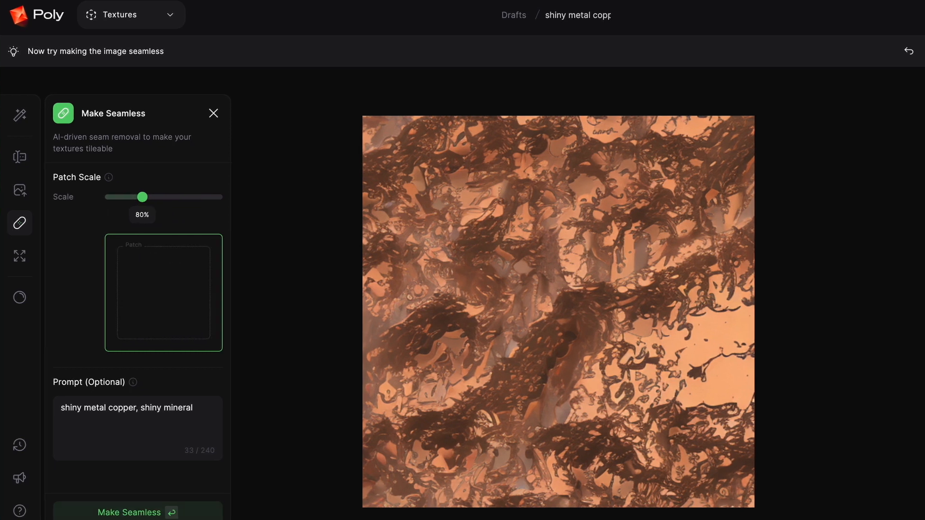
{"action": "left_click", "coordinate": [137, 511]}
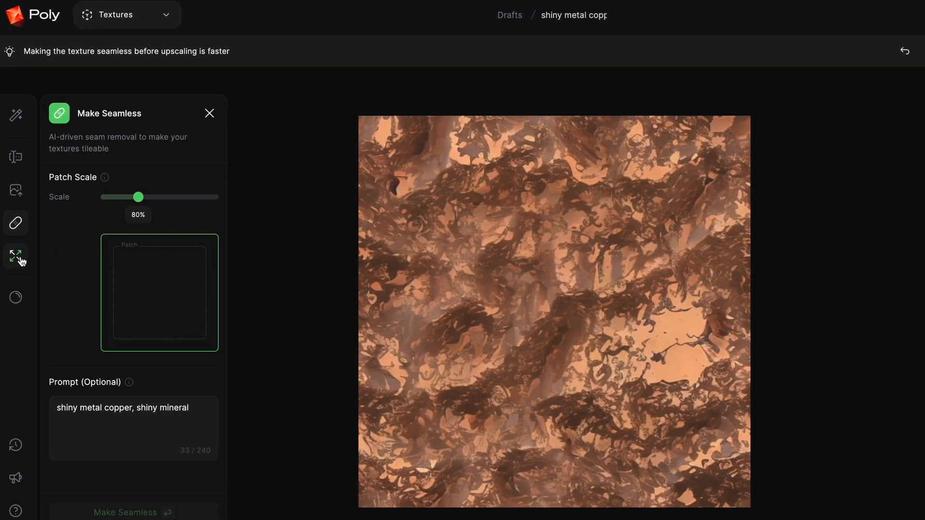
{"action": "mouse_move", "coordinate": [16, 256]}
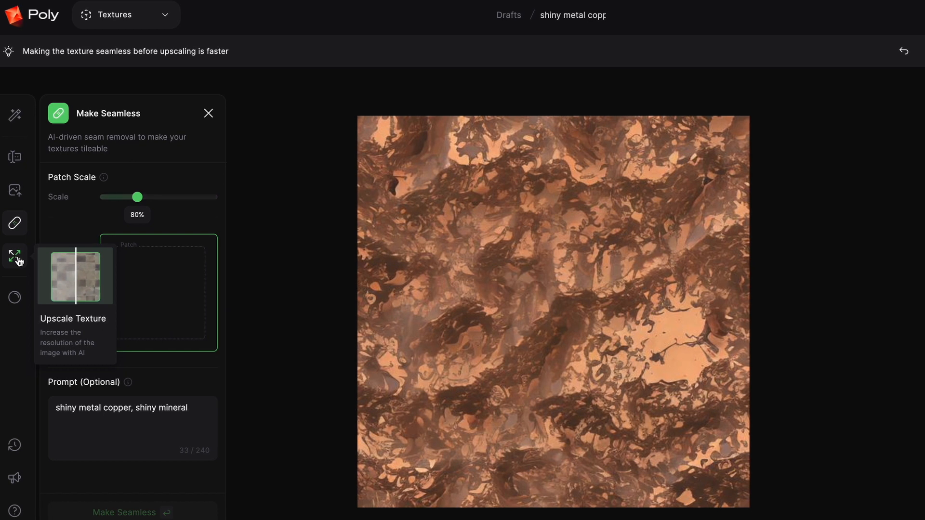
Choose 2K as the resolution in the Upscale Texture tool for the copper texture.
{"action": "left_click", "coordinate": [15, 256]}
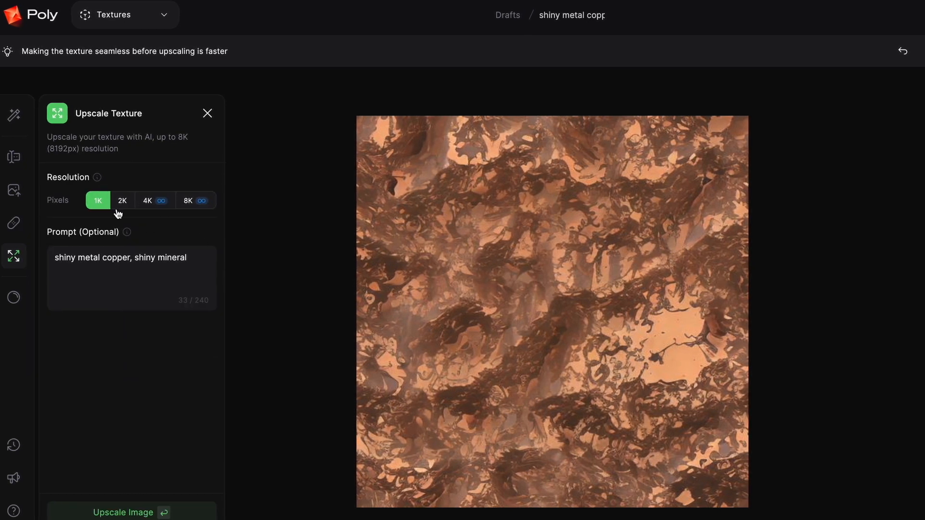
{"action": "left_click", "coordinate": [123, 200]}
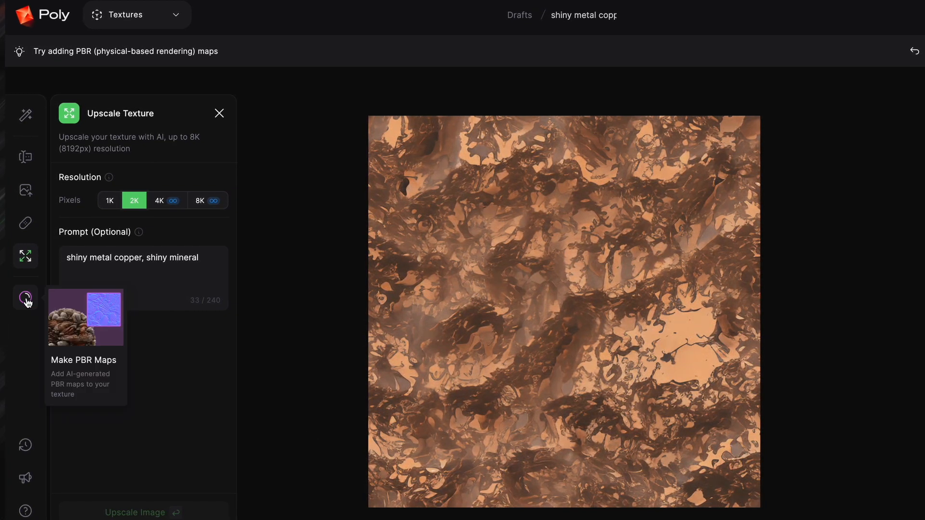
Generate PBR maps with Roughness ticked and Polished material type, shown on a sphere.
{"action": "left_click", "coordinate": [26, 297]}
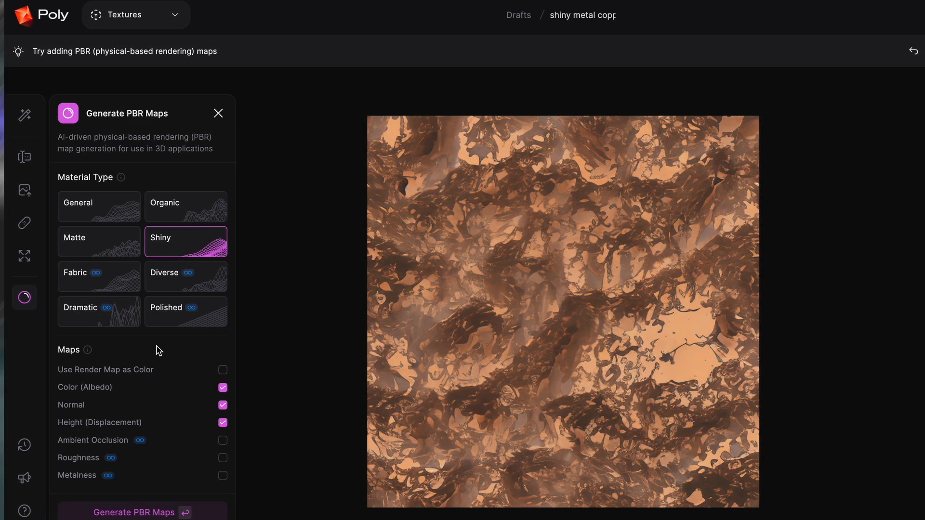
{"action": "left_click", "coordinate": [223, 458]}
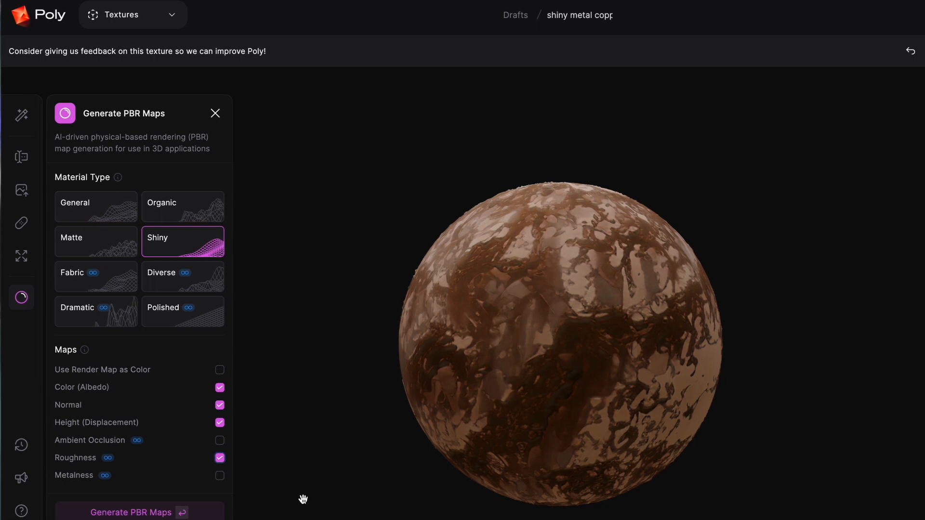
{"action": "left_click", "coordinate": [178, 311]}
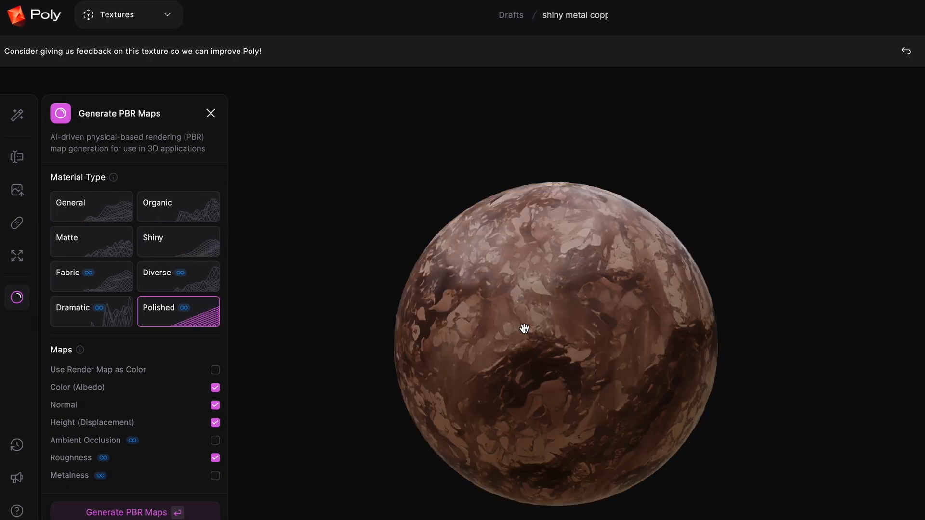
{"action": "left_click", "coordinate": [211, 114]}
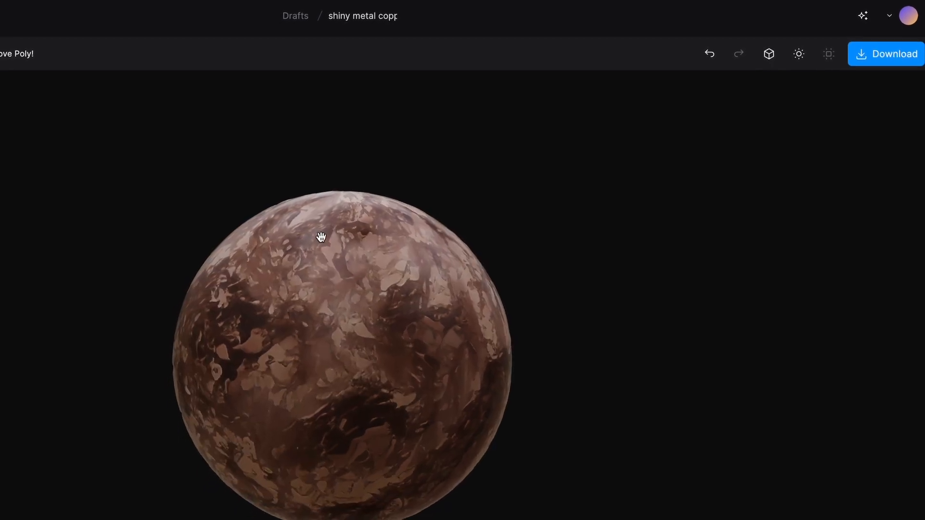
Review the 3D preview's render options and adjust the environment lighting strength.
{"action": "left_click", "coordinate": [769, 54]}
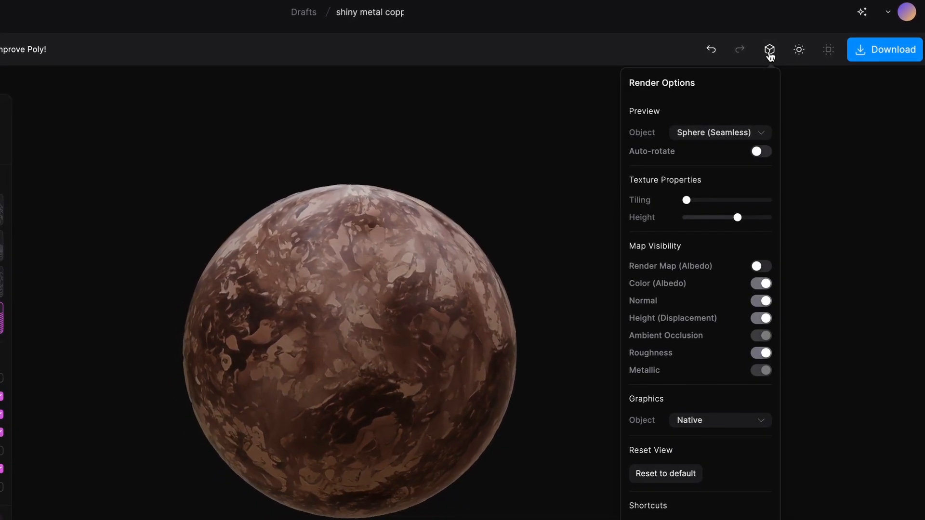
{"action": "left_click", "coordinate": [719, 132]}
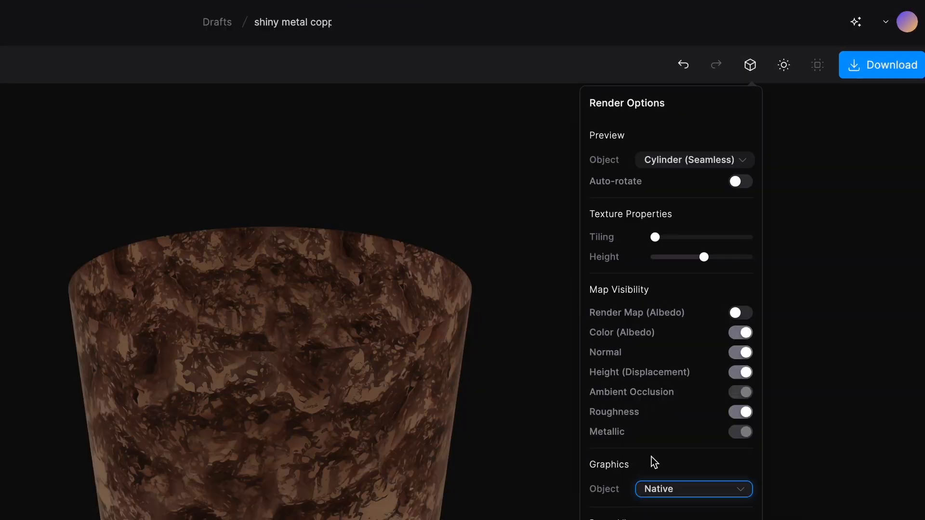
{"action": "left_click", "coordinate": [783, 64]}
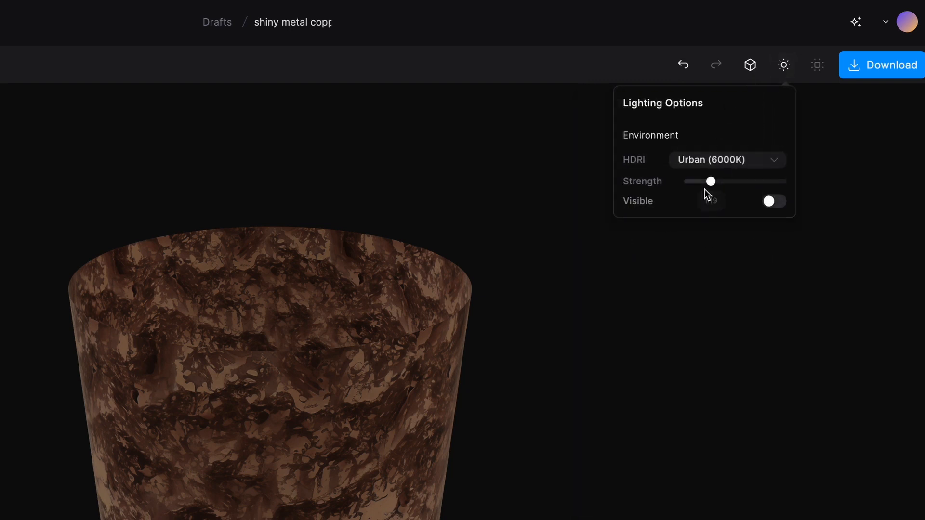
{"action": "left_click_drag", "start_coordinate": [712, 181], "coordinate": [717, 182]}
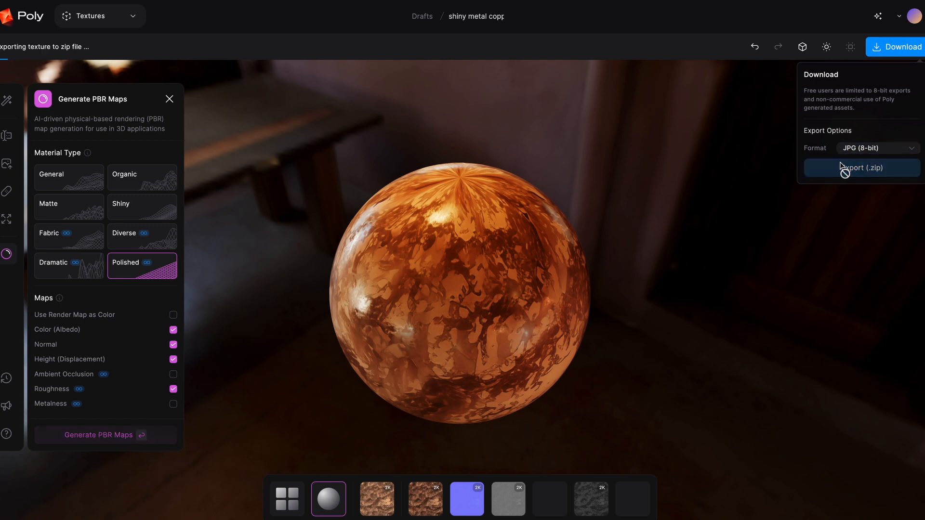
Export the copper maps as a JPG (8-bit) zip and open the downloaded archive.
{"action": "left_click", "coordinate": [860, 168]}
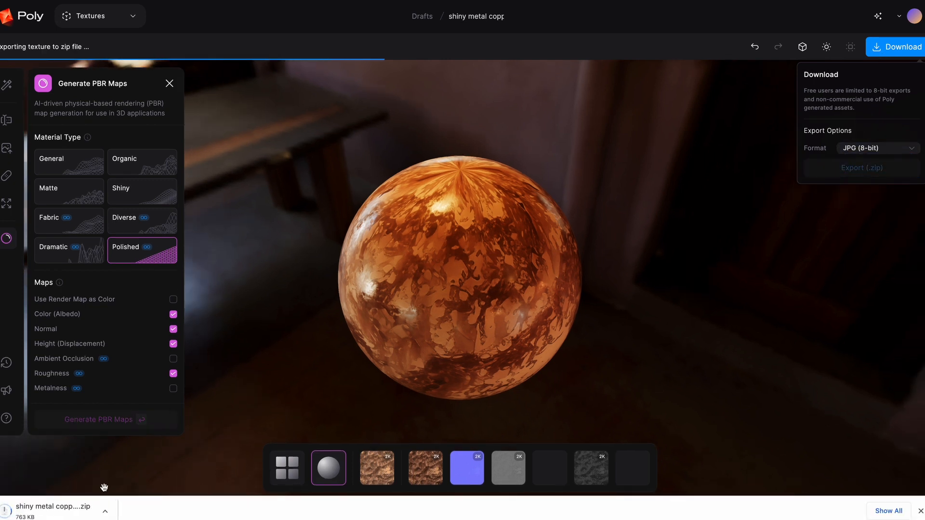
{"action": "left_click", "coordinate": [53, 507]}
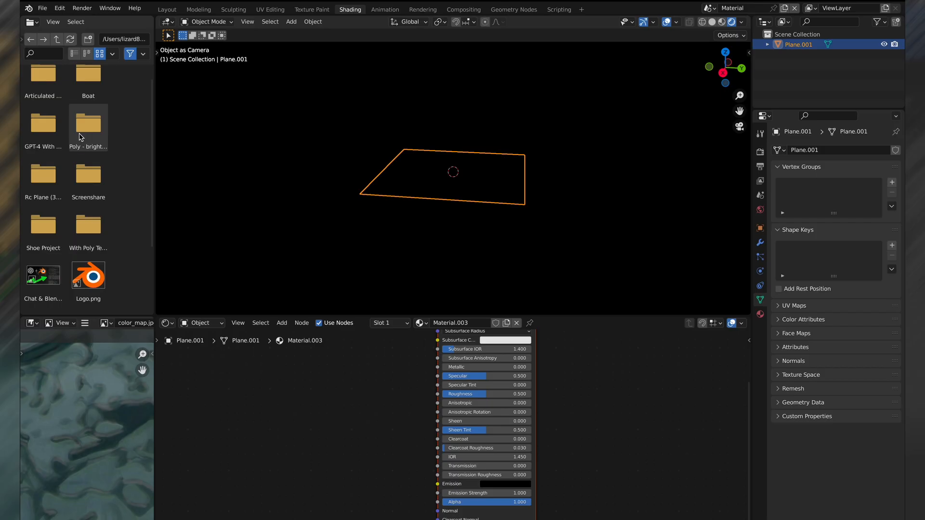
Link color_map.jpg's Color to the plane's Base Color and add Mapping and Texture Coordinate nodes.
{"action": "double_click", "coordinate": [88, 124]}
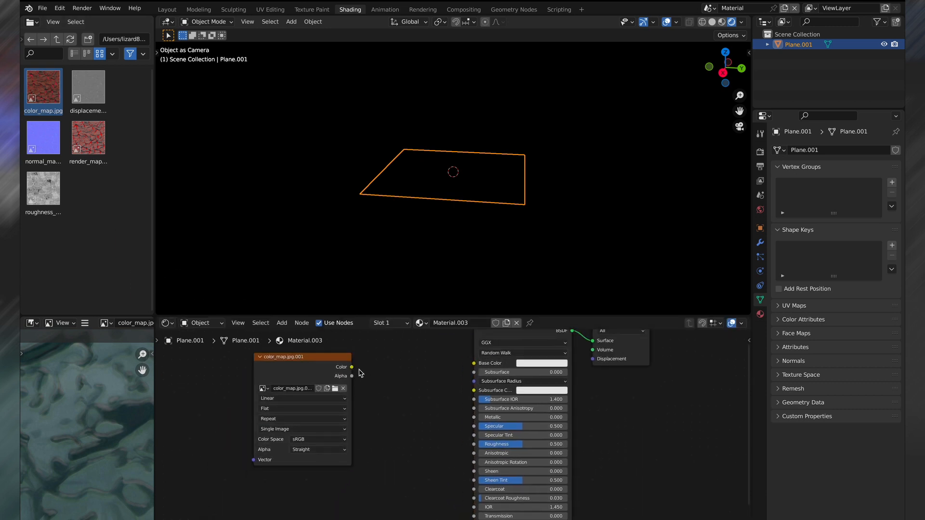
{"action": "left_click_drag", "start_coordinate": [352, 366], "coordinate": [474, 364]}
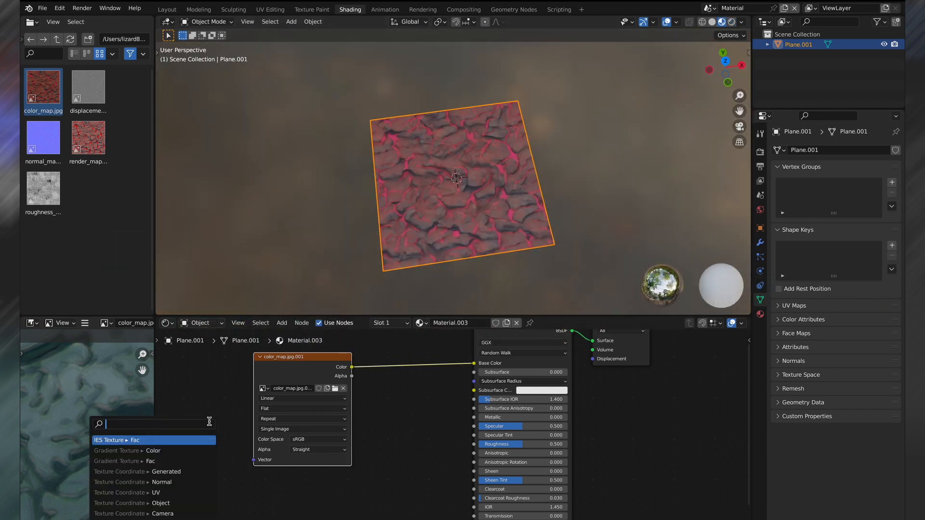
{"action": "left_click", "coordinate": [118, 440]}
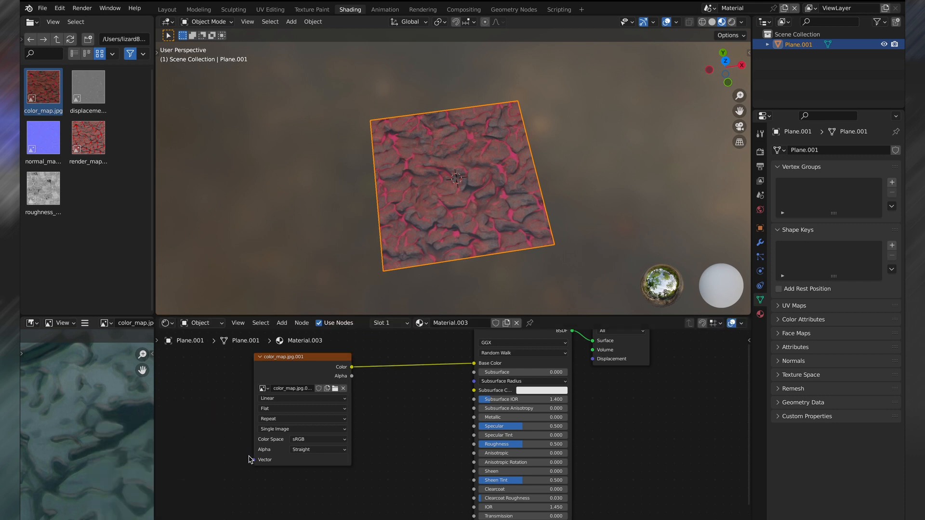
{"action": "type", "text": "mapp"}
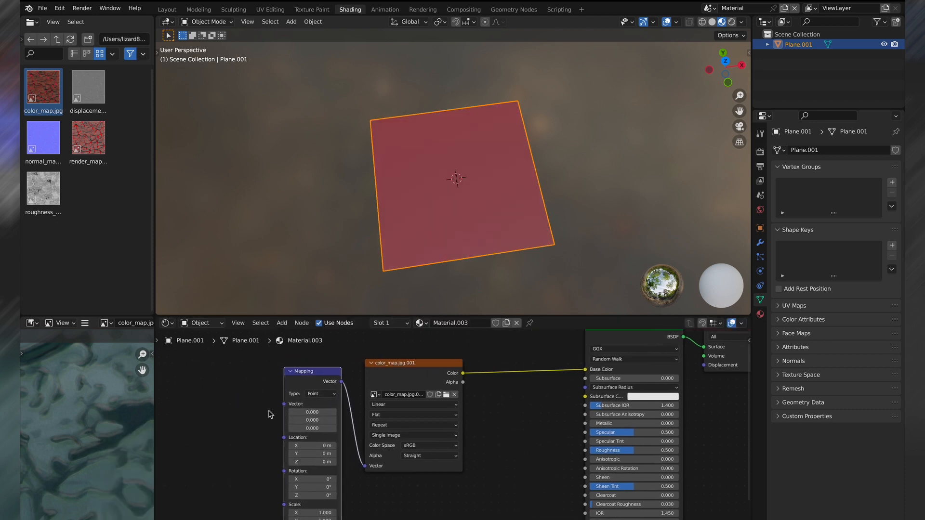
{"action": "type", "text": "tex"}
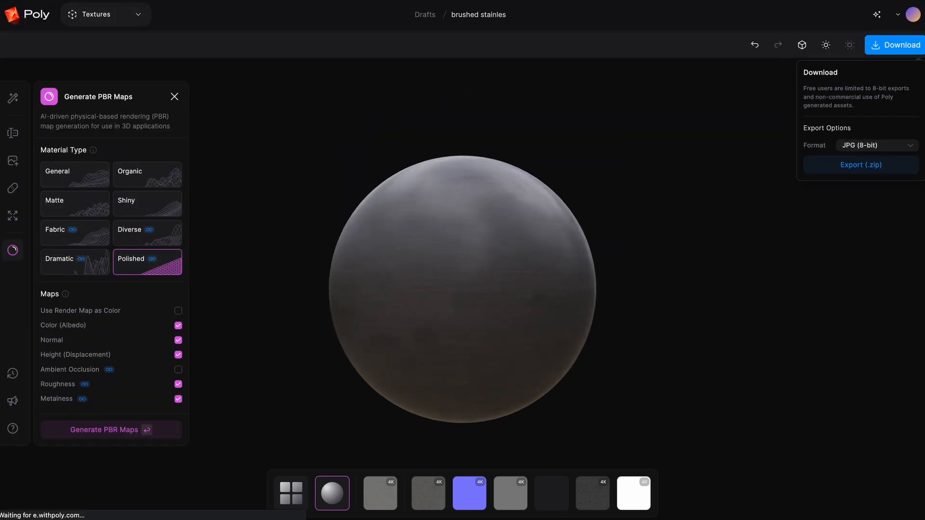
Export the brushed steel texture with its PBR maps as a .zip.
{"action": "left_click", "coordinate": [174, 96]}
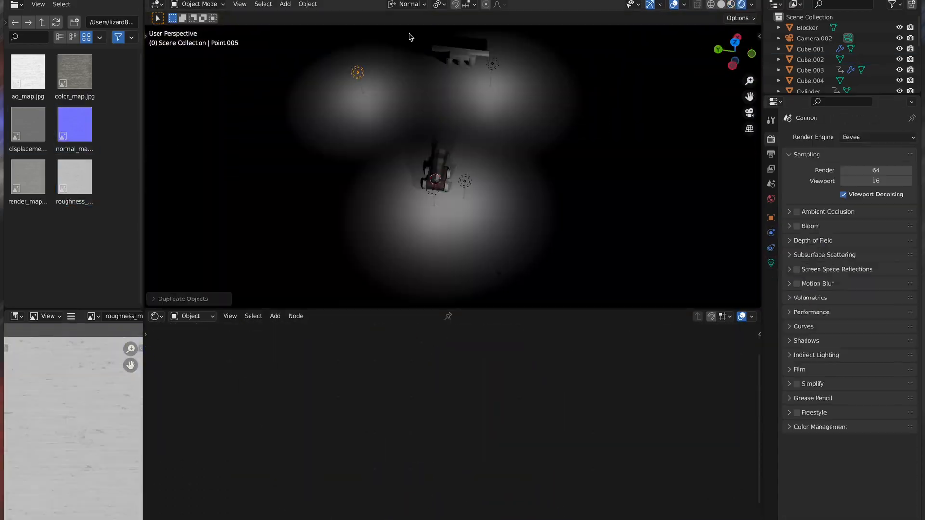
{"action": "left_click", "coordinate": [348, 7]}
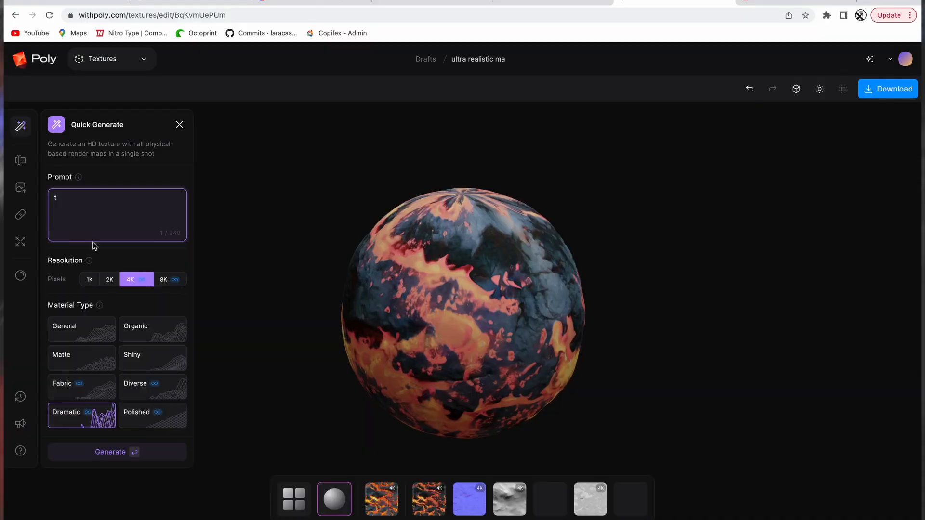
Start a Make Patches generation with the prompt 'detailed wood, deep'.
{"action": "left_click", "coordinate": [21, 160]}
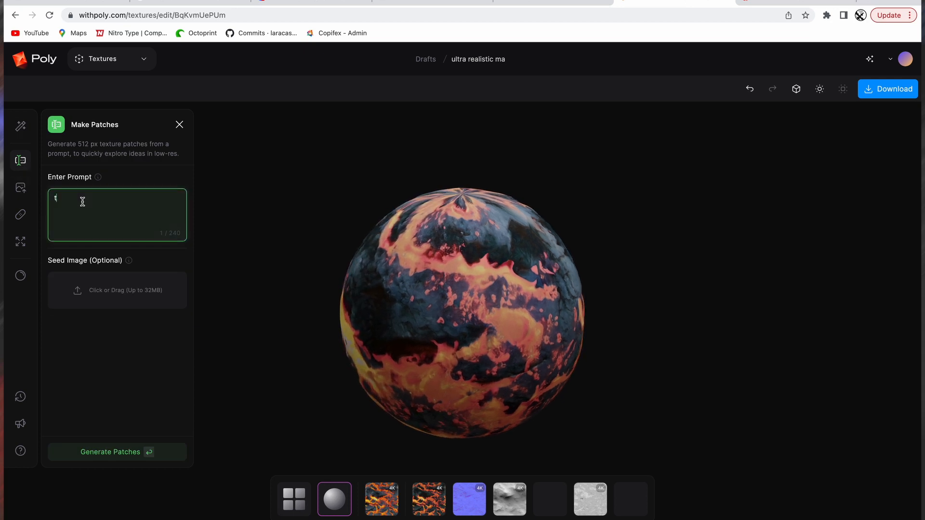
{"action": "type", "text": "detailed wood, deep"}
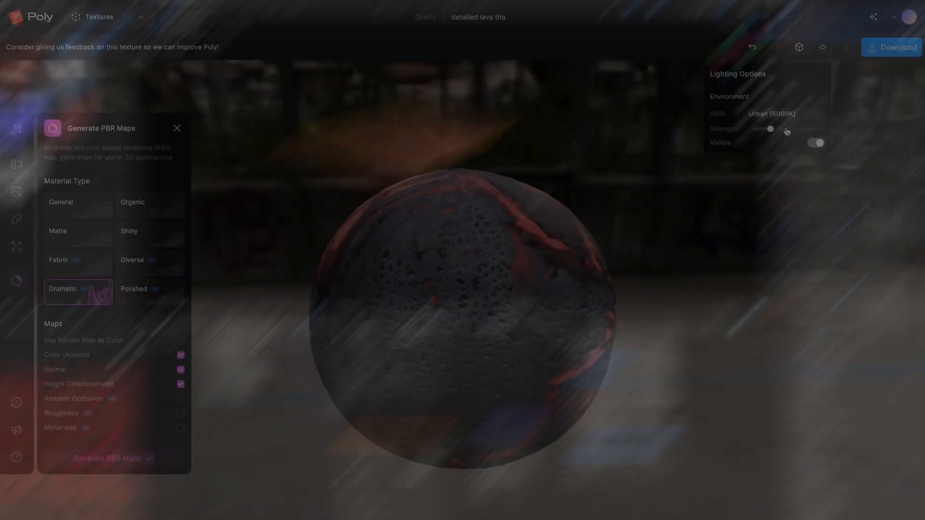
Raise then lower the Urban HDRI lighting strength on the lava sphere preview.
{"action": "left_click_drag", "start_coordinate": [770, 128], "coordinate": [781, 128]}
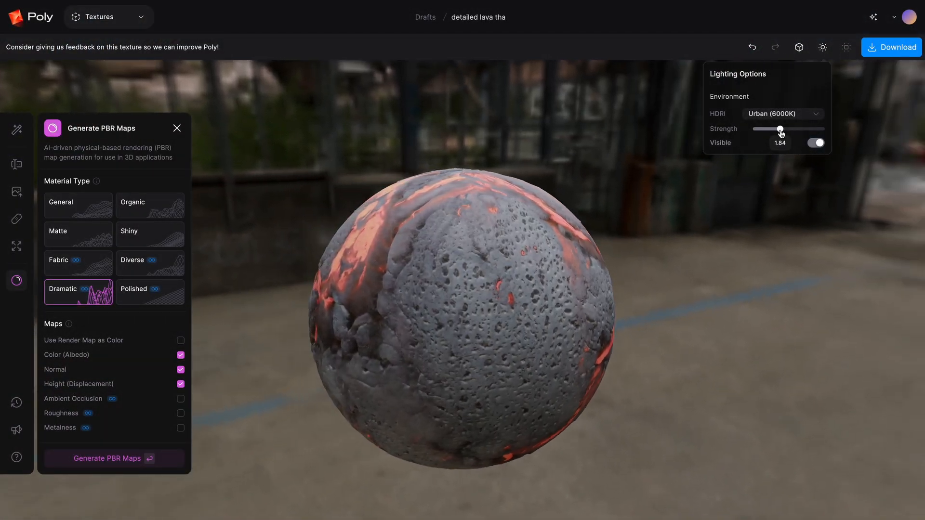
{"action": "left_click_drag", "start_coordinate": [781, 128], "coordinate": [772, 128]}
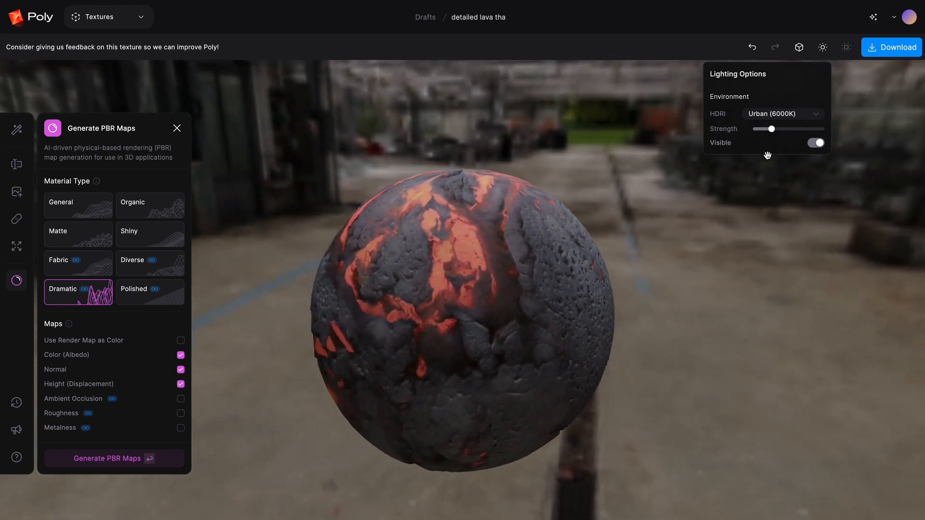
{"action": "left_click", "coordinate": [817, 143]}
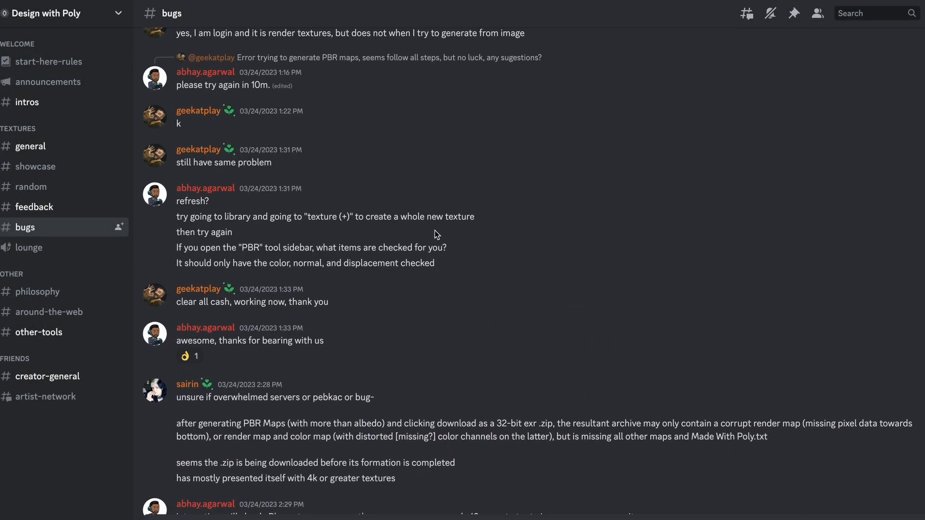
{"action": "scroll", "scroll_direction": "down", "scroll_amount": 3}
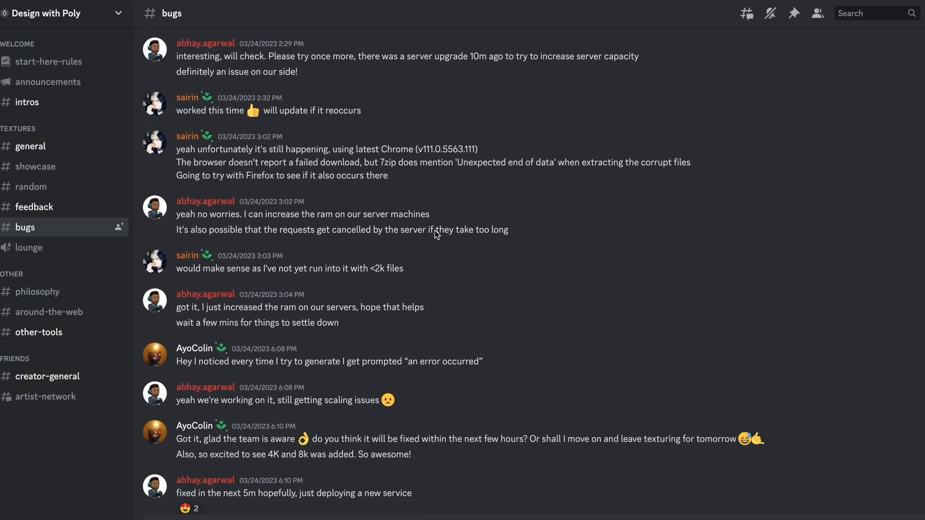
{"action": "scroll", "scroll_direction": "down", "scroll_amount": 3}
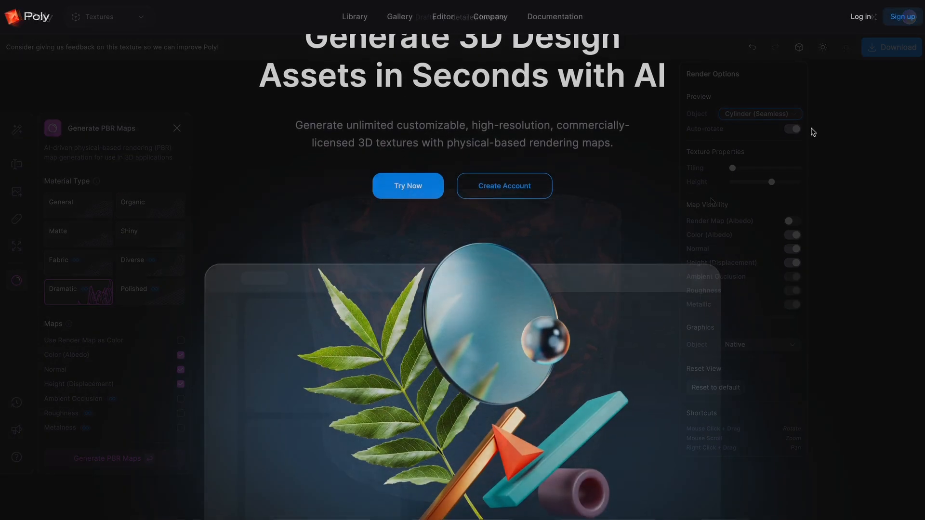
Scroll the Poly homepage down through its PBR maps, export and library feature sections.
{"action": "scroll", "scroll_direction": "down", "scroll_amount": 3}
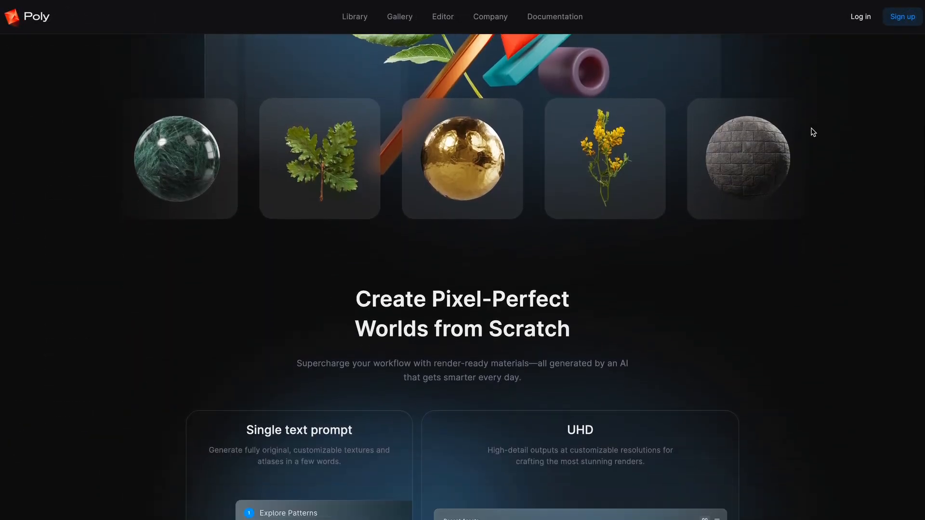
{"action": "scroll", "scroll_direction": "down", "scroll_amount": 3}
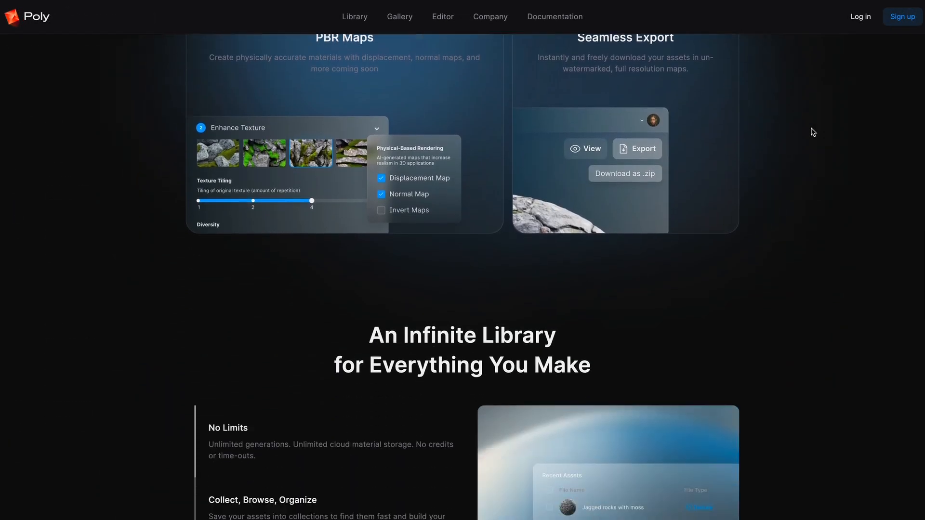